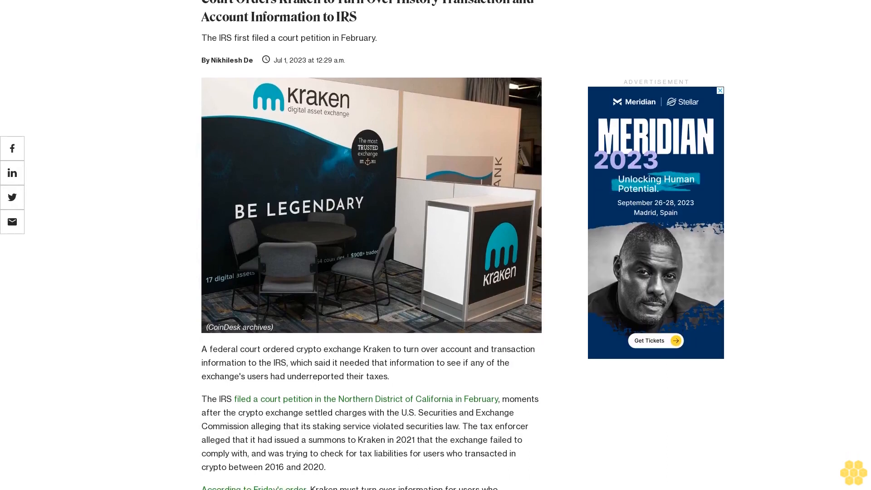
scroll(down, 3)
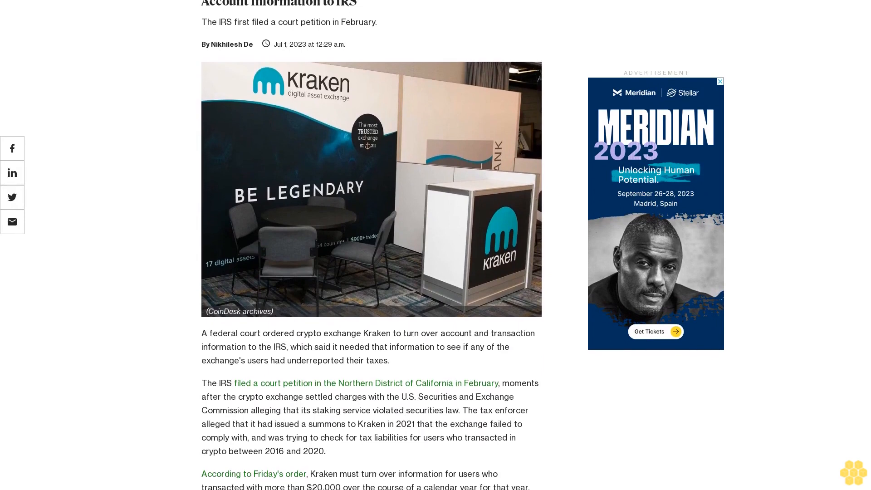
scroll(down, 3)
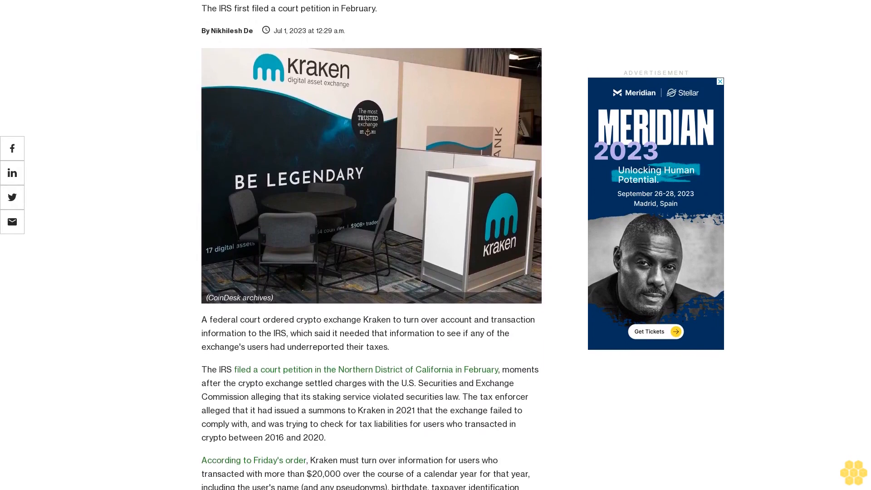
scroll(down, 3)
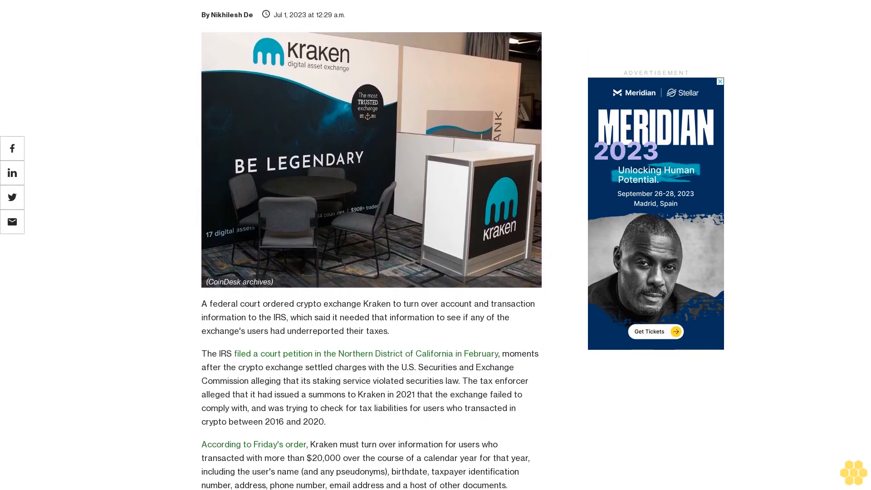
scroll(down, 3)
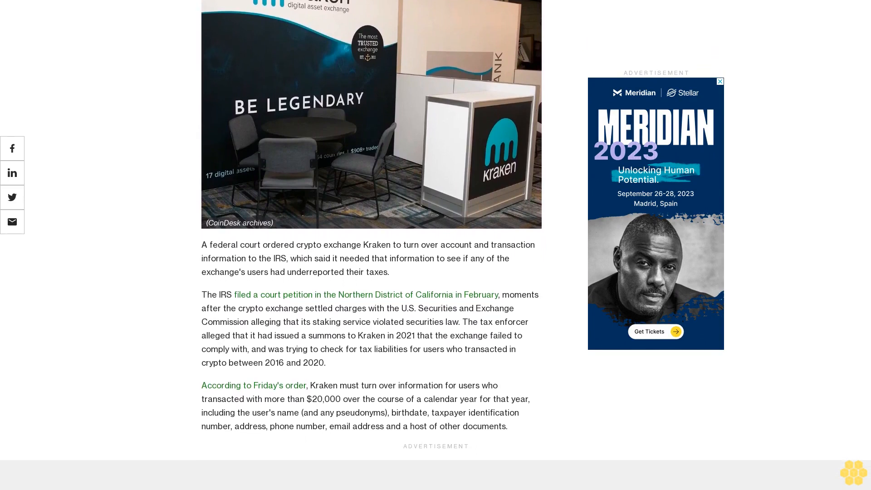
scroll(down, 3)
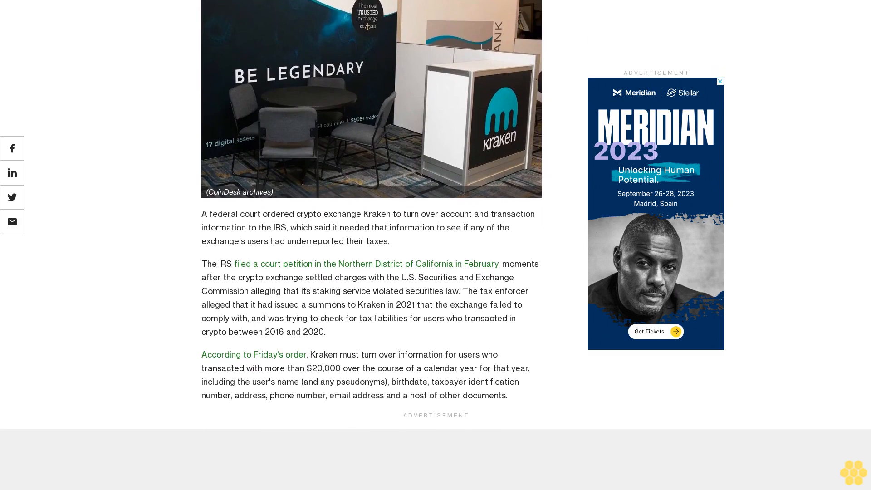
scroll(down, 3)
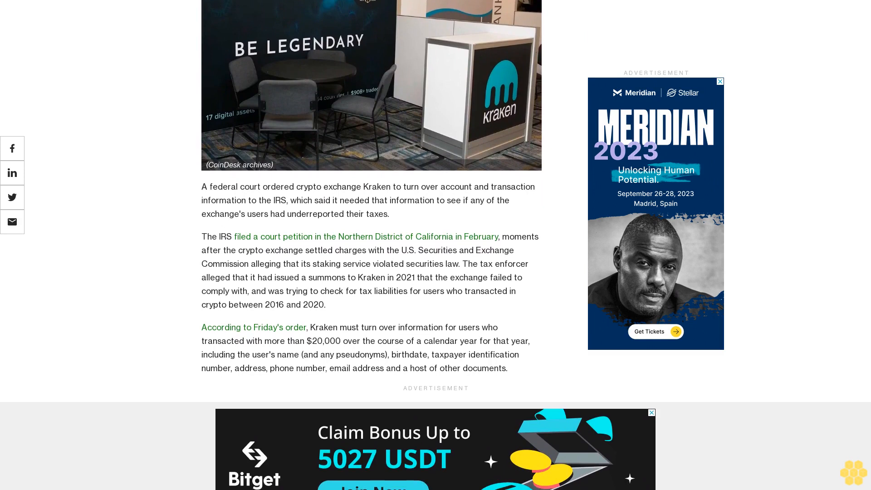
scroll(down, 3)
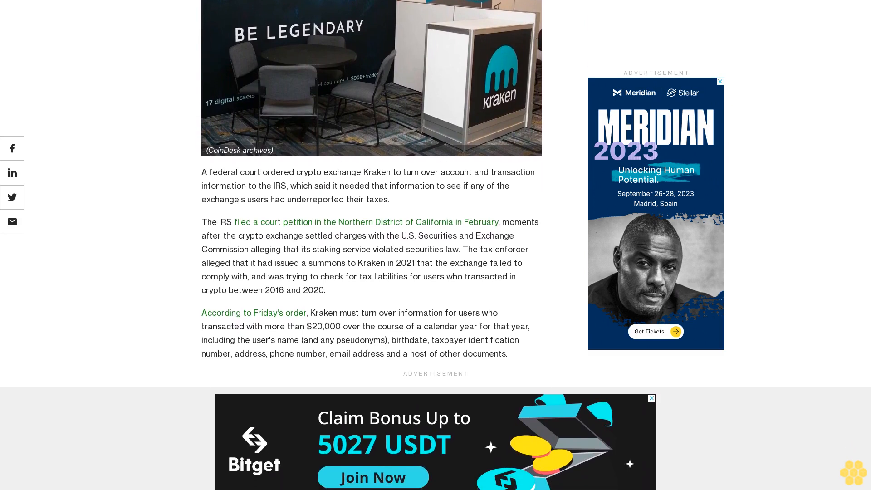
scroll(down, 3)
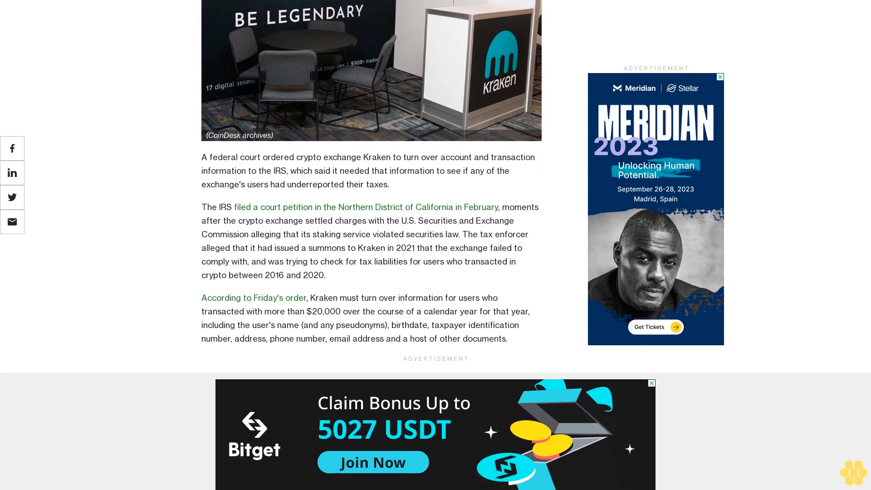
scroll(down, 3)
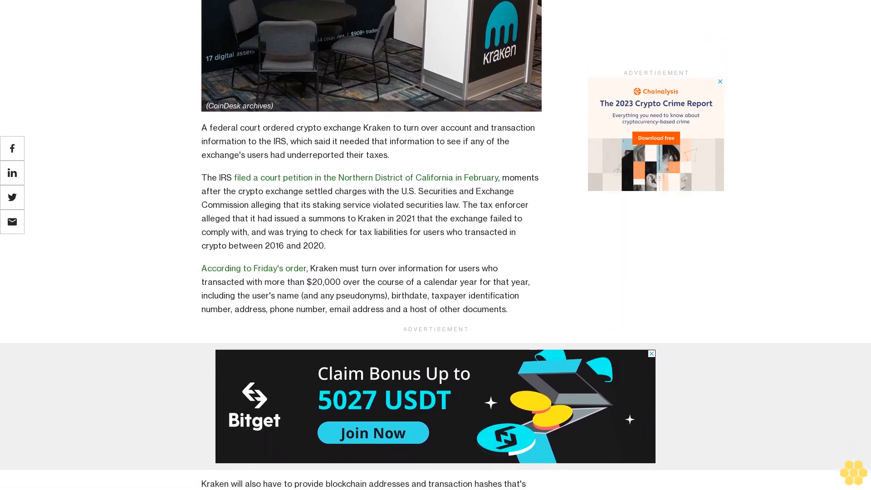
scroll(down, 3)
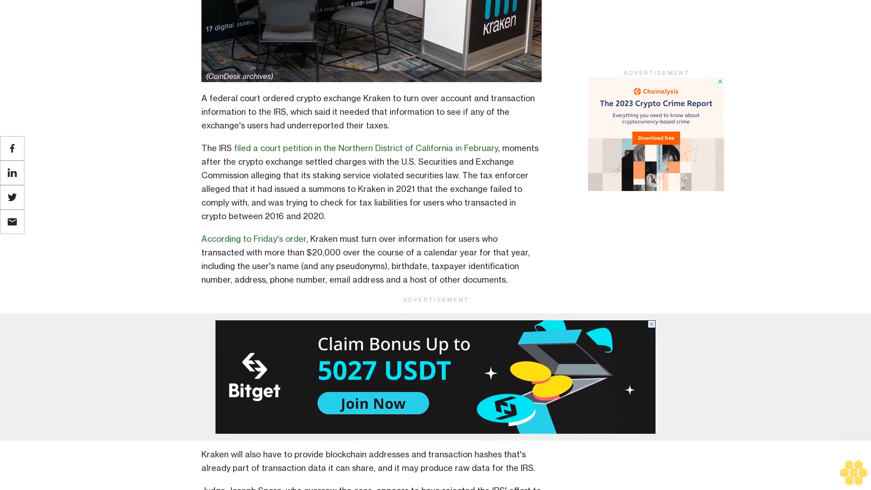
scroll(down, 3)
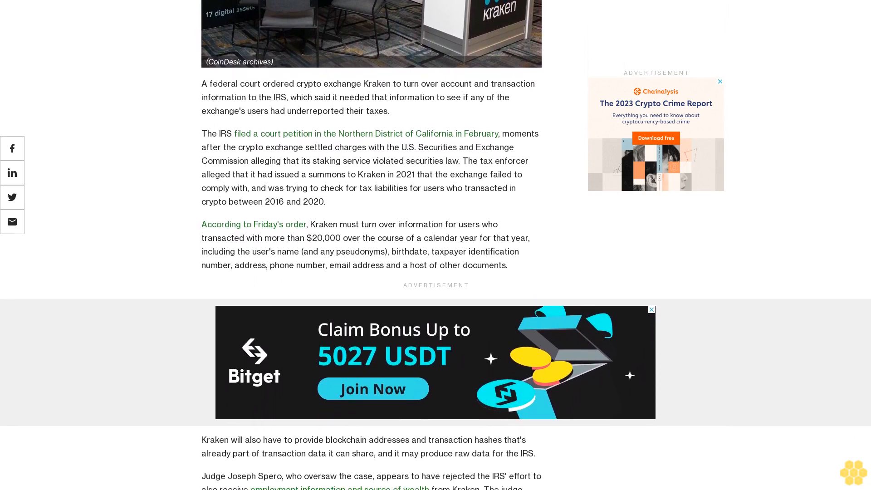
scroll(down, 3)
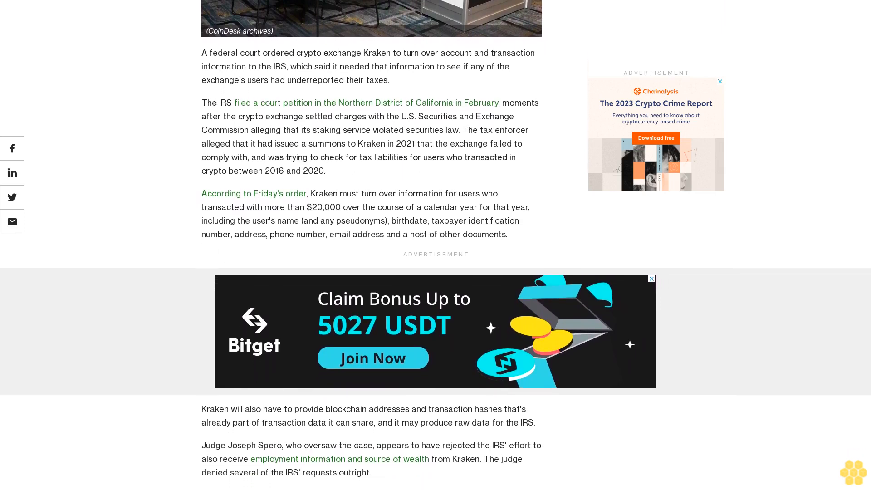
scroll(down, 3)
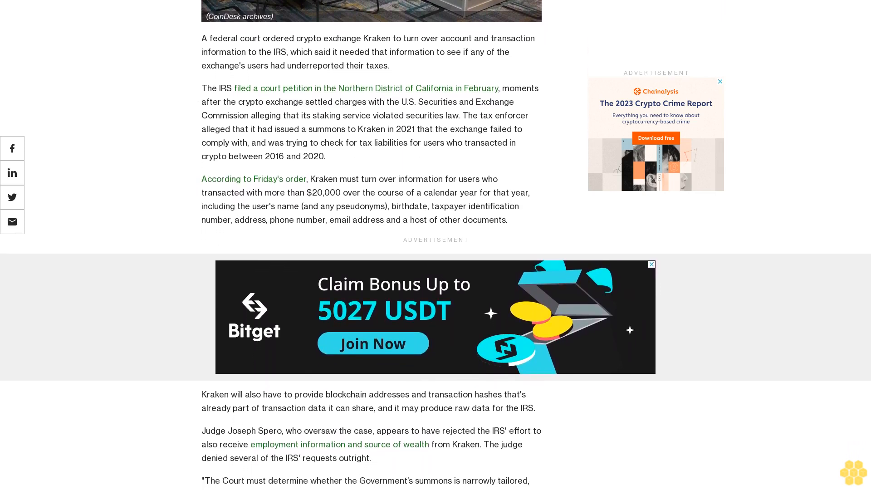
scroll(down, 3)
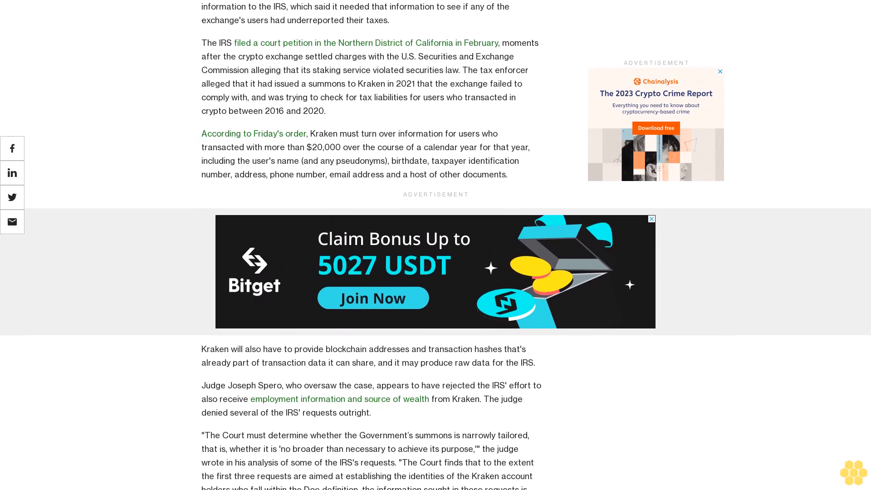
scroll(down, 3)
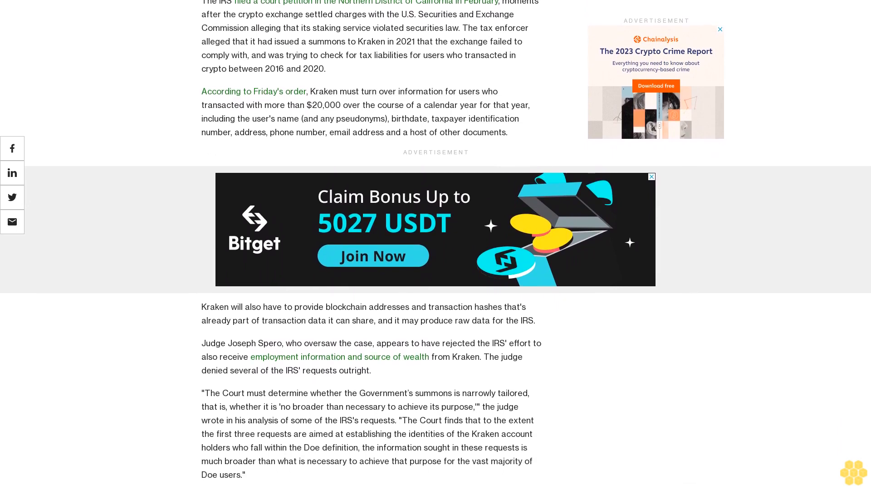
scroll(down, 3)
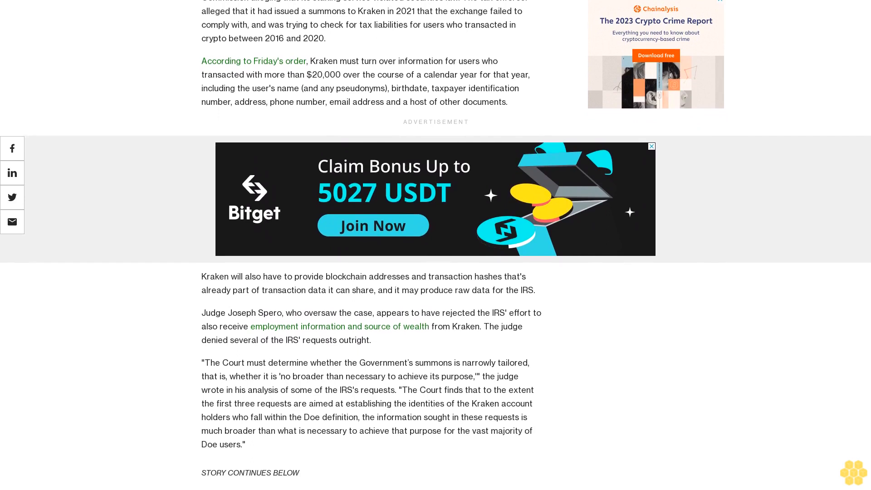
scroll(down, 3)
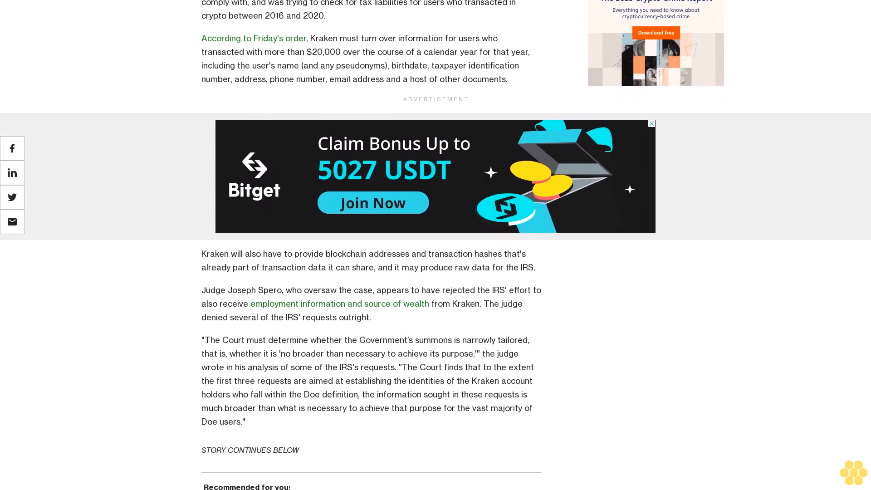
scroll(down, 3)
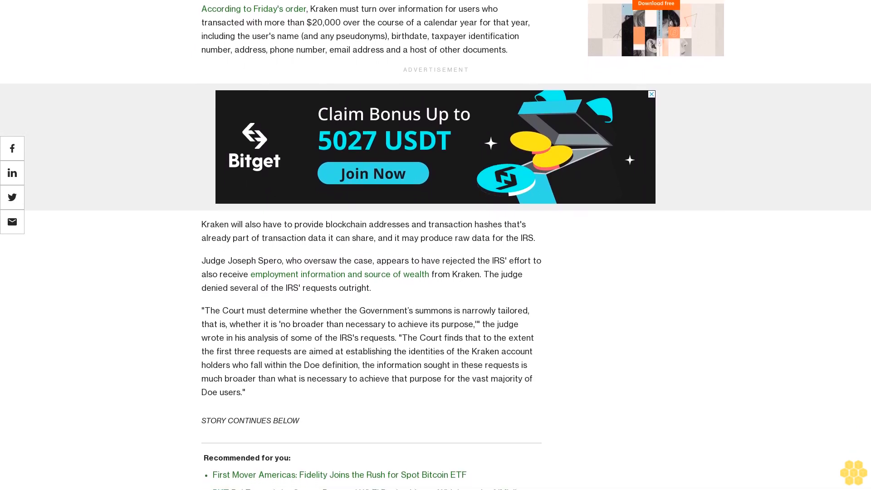
scroll(down, 3)
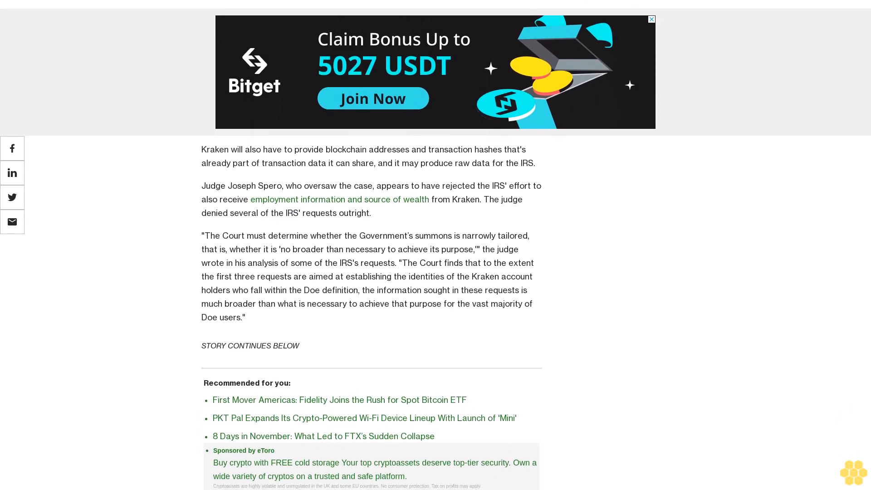
scroll(up, 3)
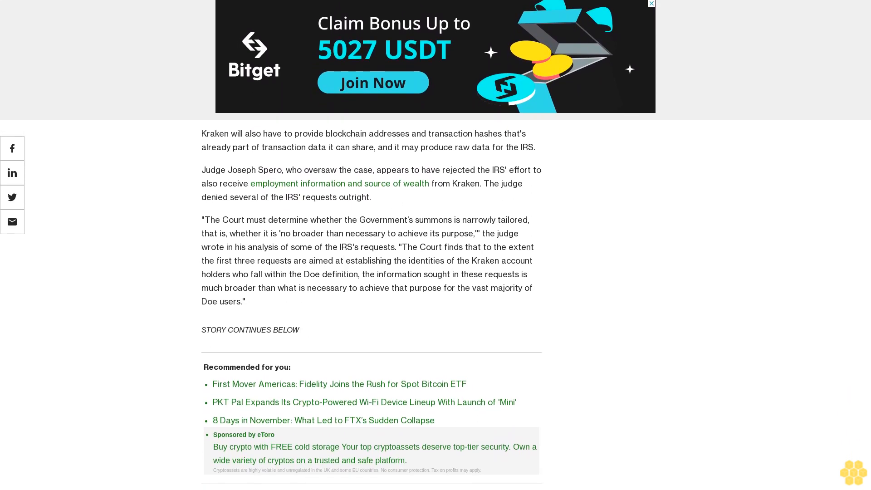
scroll(down, 3)
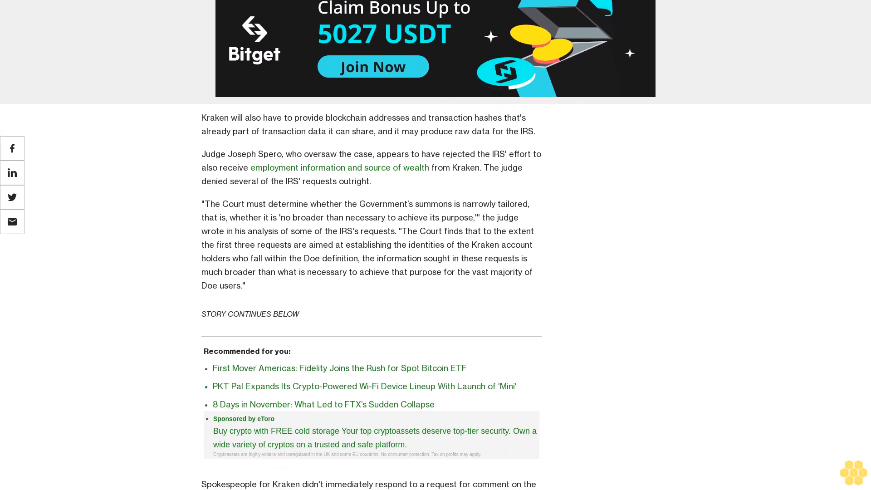
scroll(down, 3)
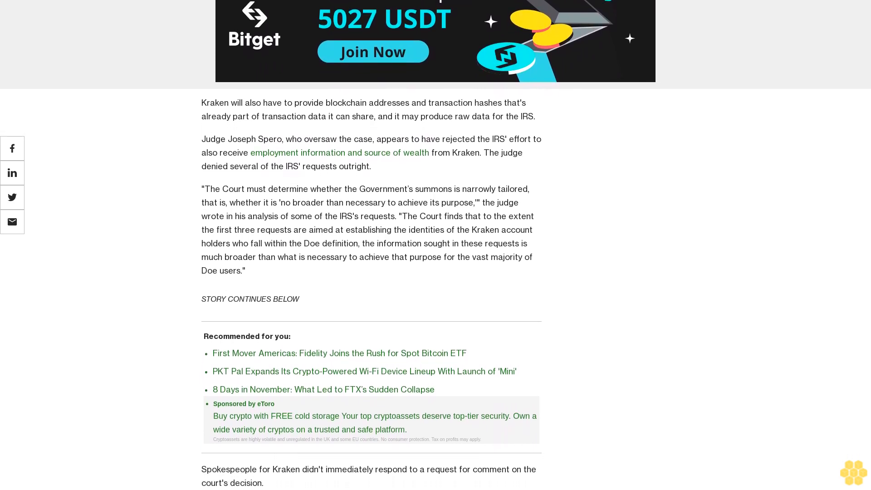